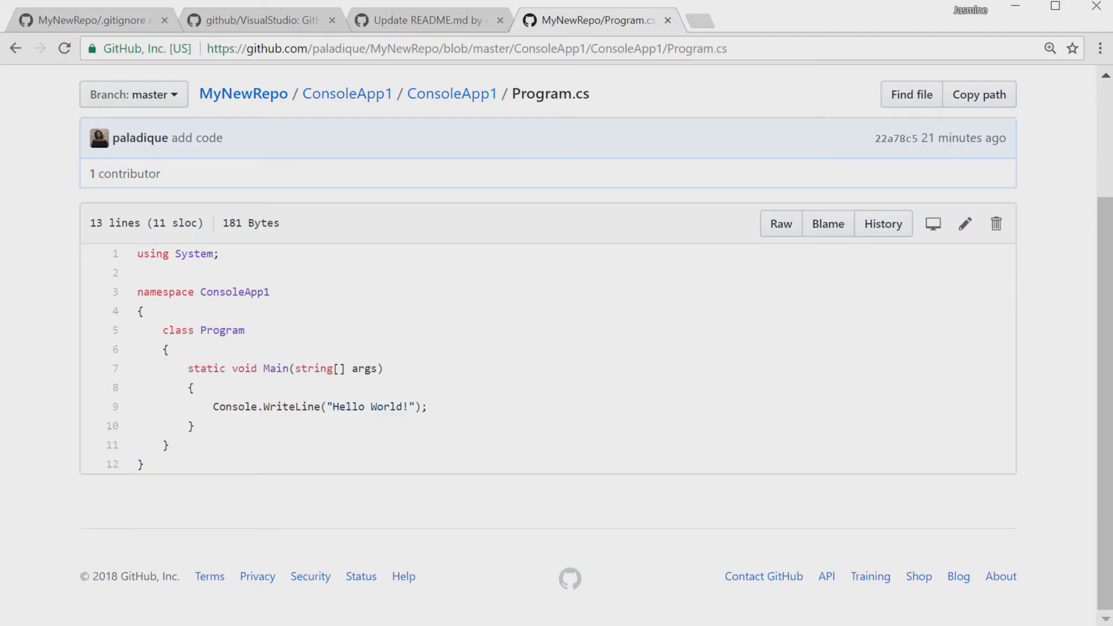
- Switch from the browser back to Visual Studio's pull request diff
key("Win+Tab")
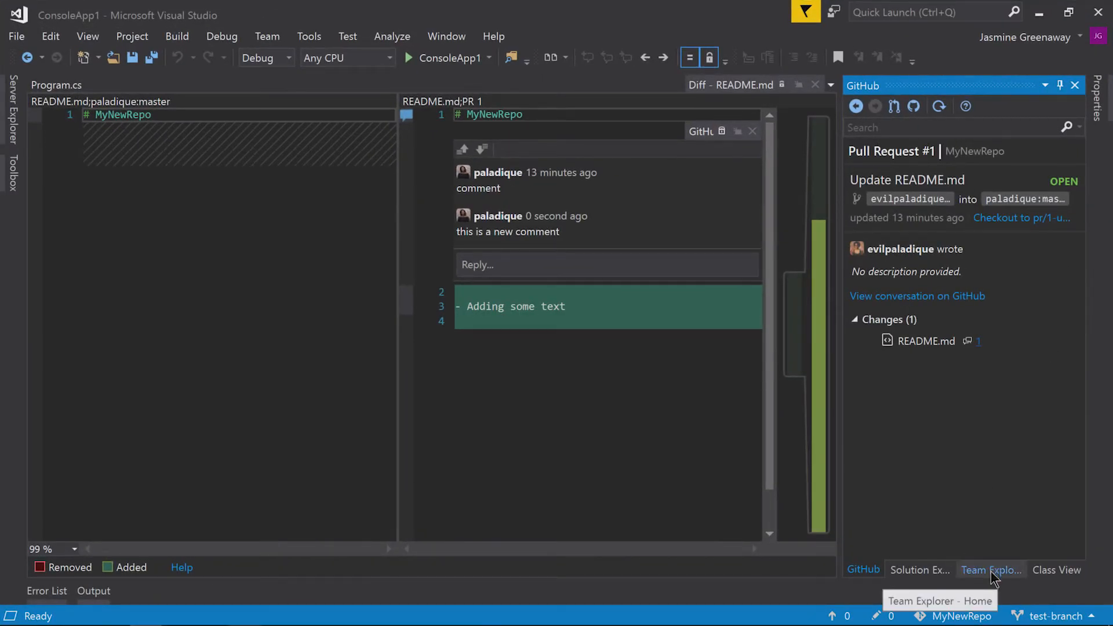
- Open a command prompt on MyNewRepo from Team Explorer's Local Git Repositories list
left_click(989, 570)
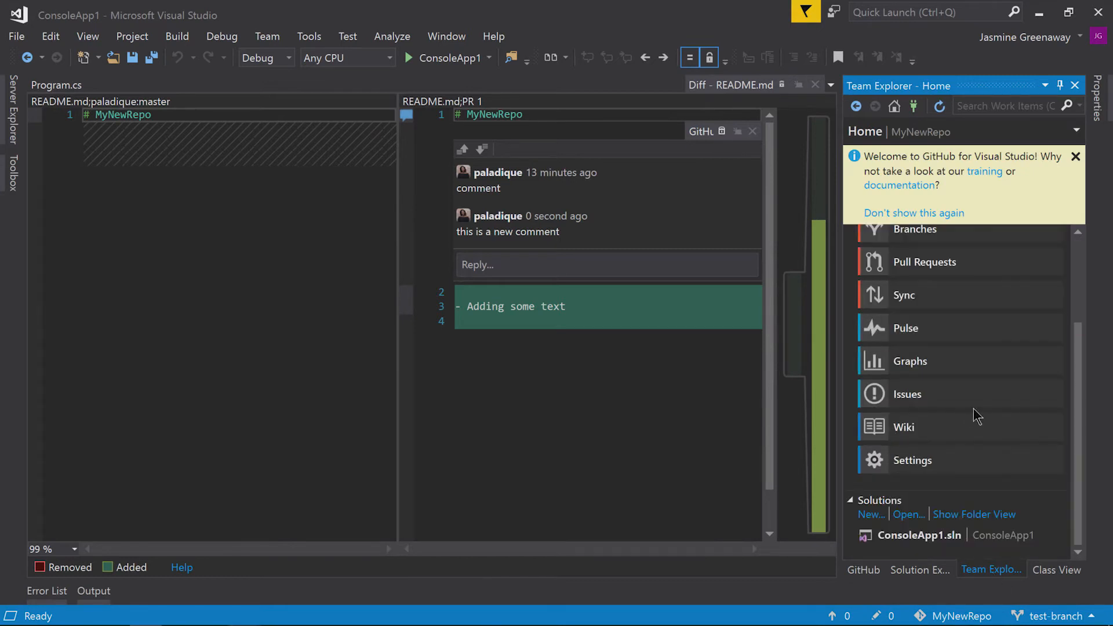
mouse_move(916, 105)
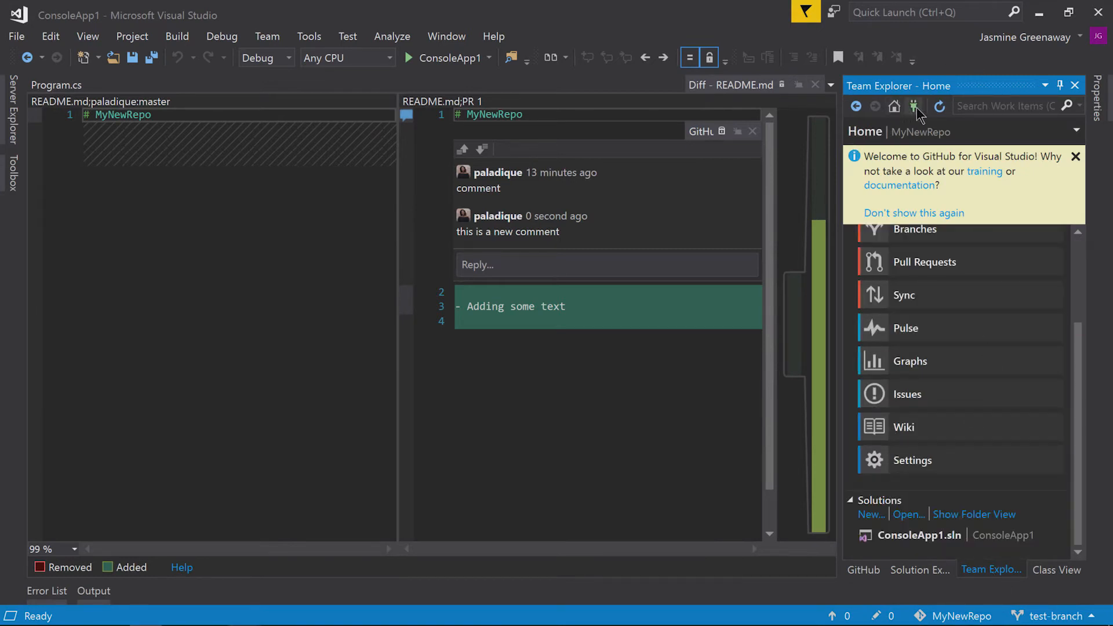
left_click(915, 105)
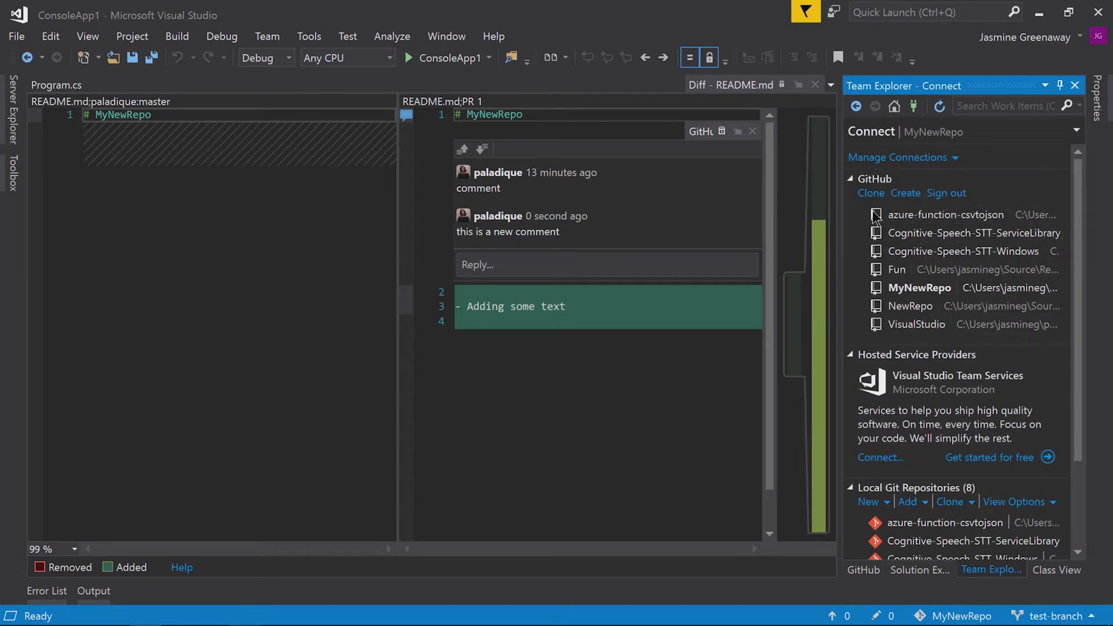
scroll("down", 3)
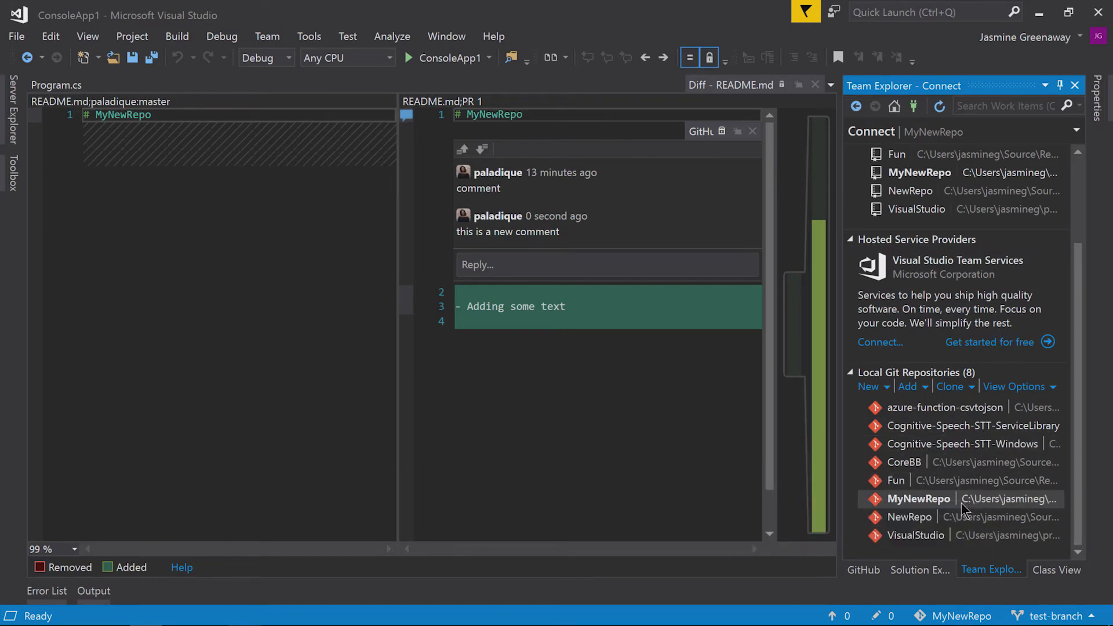
right_click(918, 499)
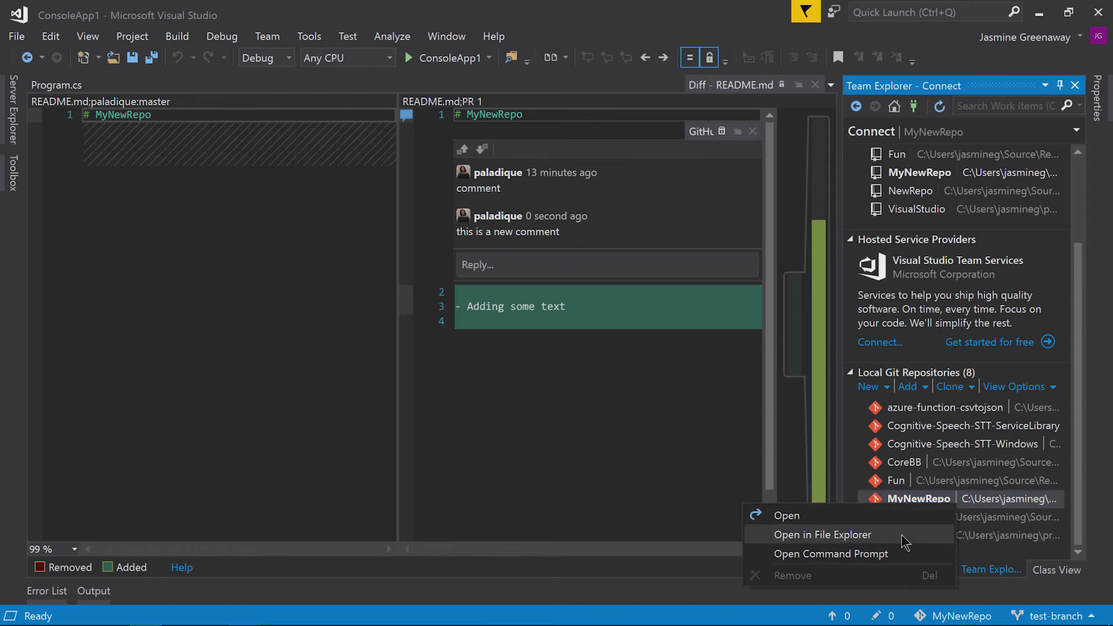
left_click(831, 554)
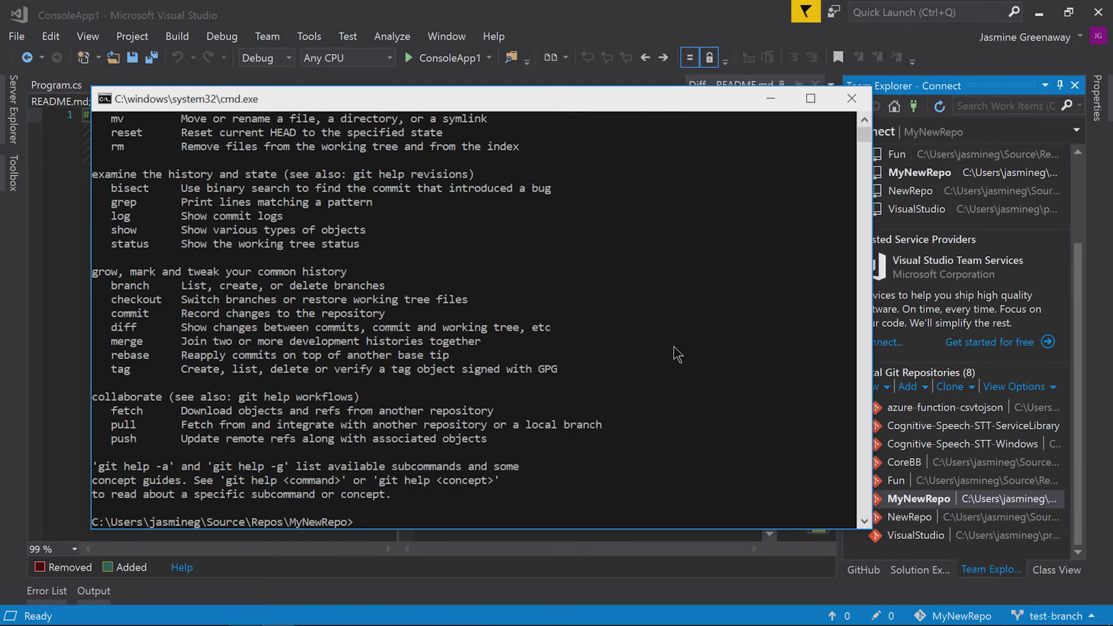
- Run git status, confirming test-branch with a clean working tree
type("git")
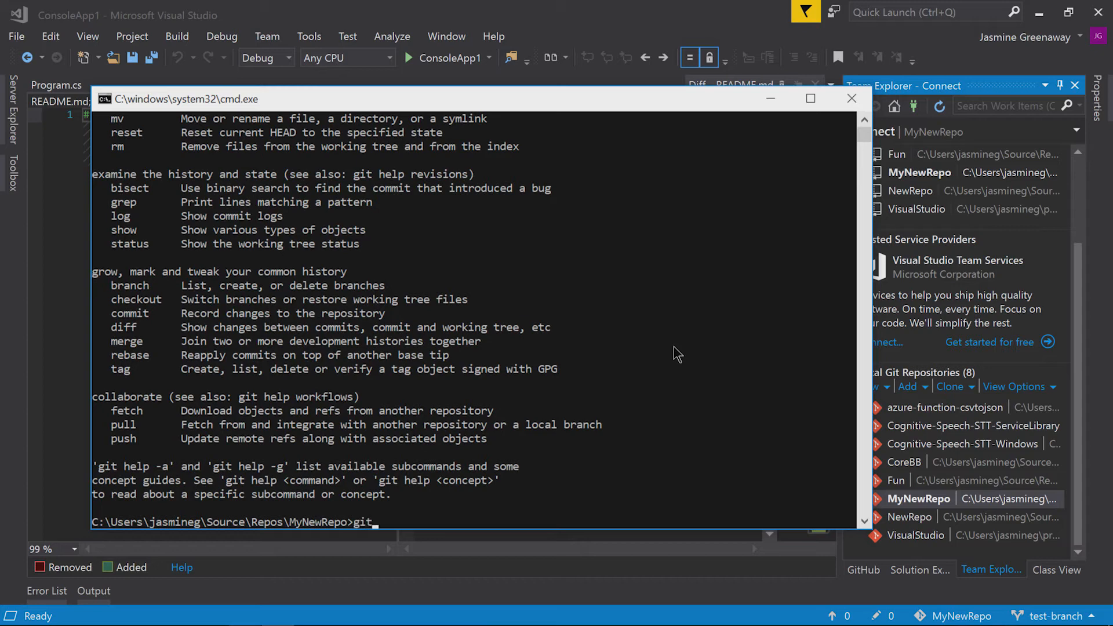
type("stat")
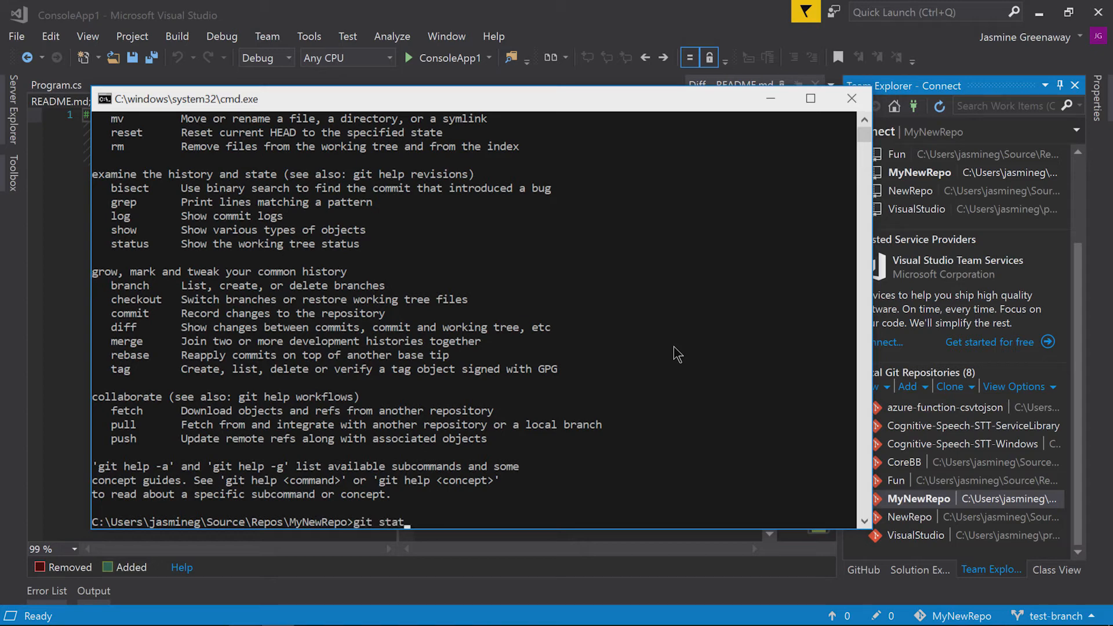
key("Enter")
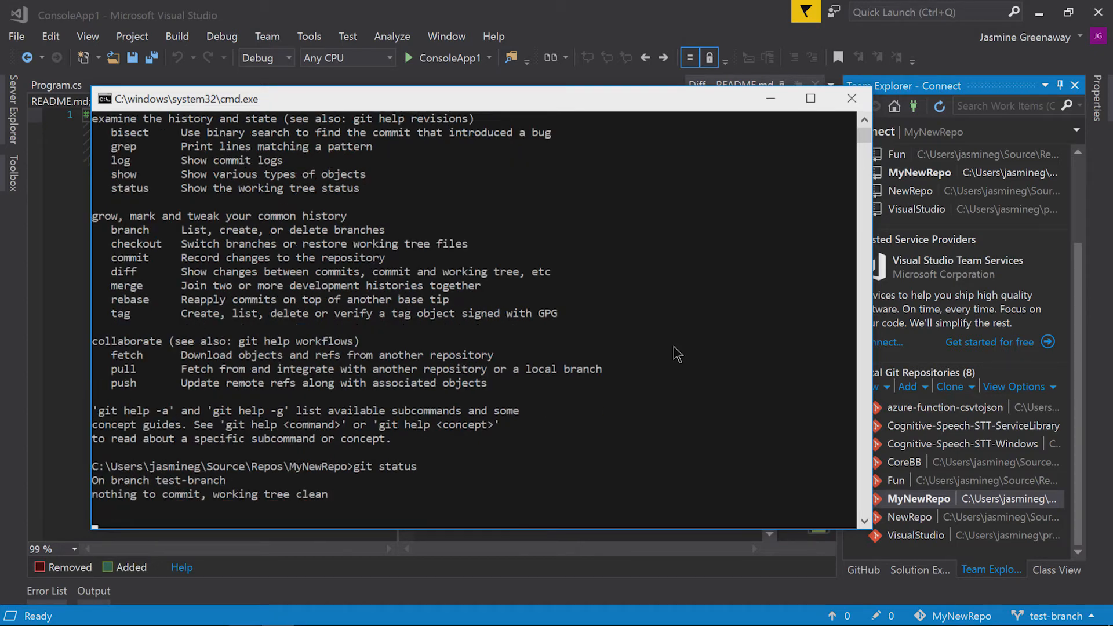